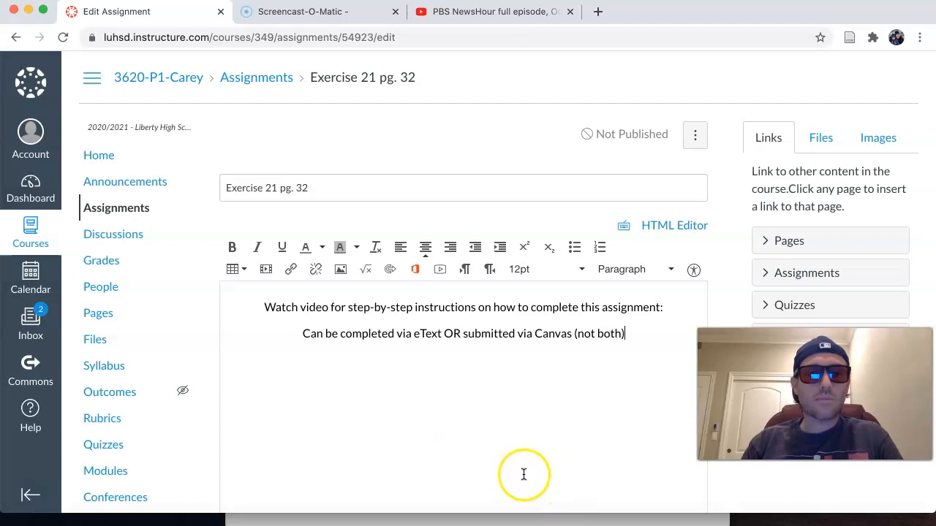
pyautogui.moveTo(393, 516)
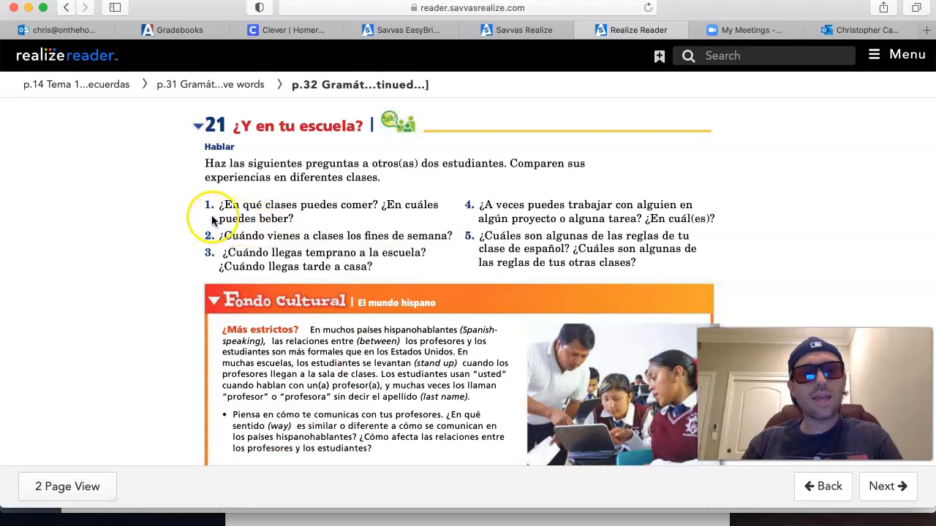
pyautogui.moveTo(359, 220)
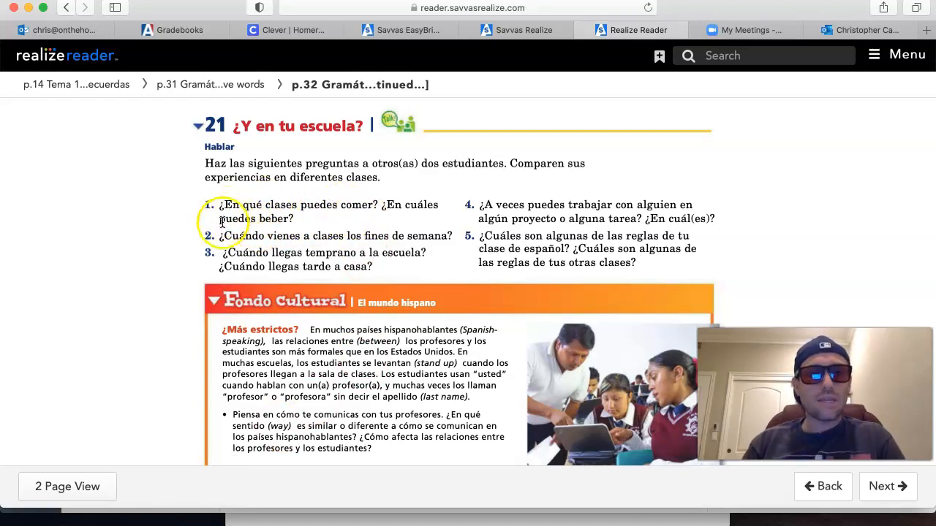
pyautogui.moveTo(307, 216)
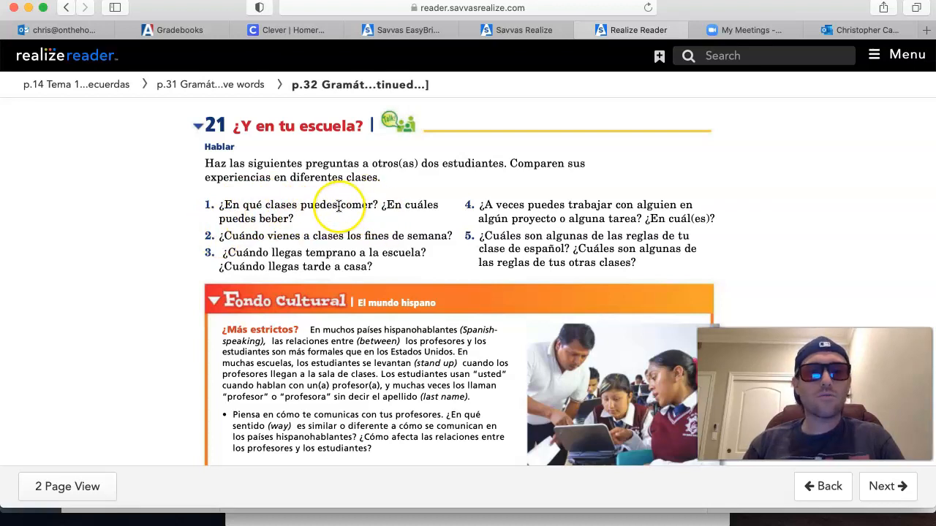
# - Apply a yellow highlight to 'puedes' in question 1 of exercise 21, then dismiss the popup
pyautogui.doubleClick(317, 205)
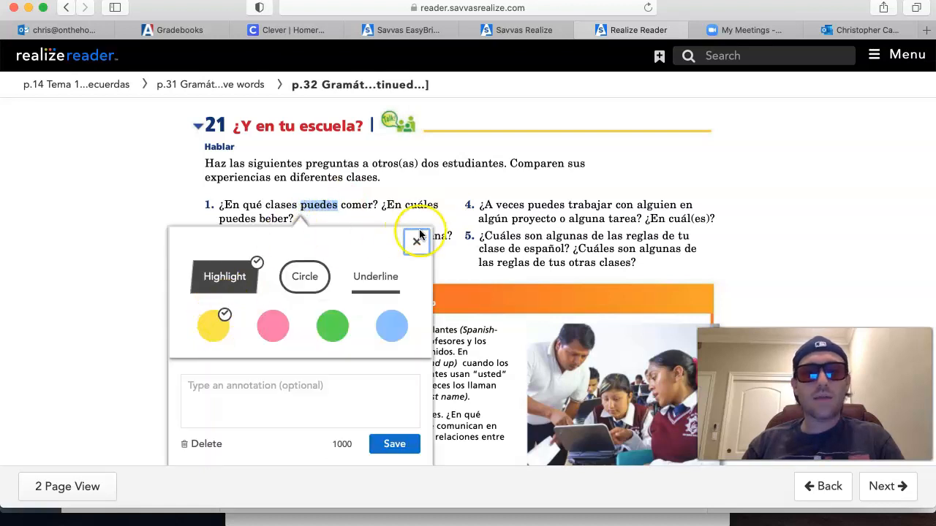
pyautogui.click(417, 239)
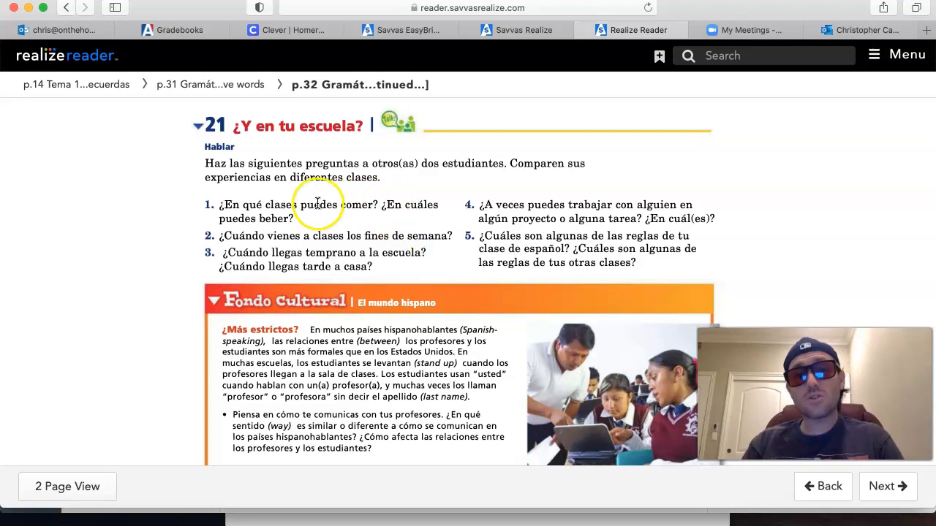
pyautogui.click(318, 205)
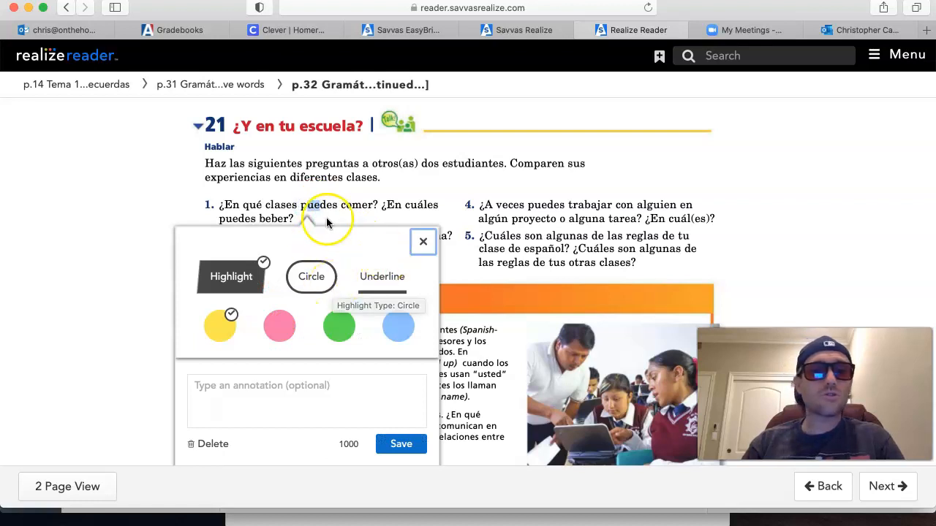
pyautogui.click(423, 242)
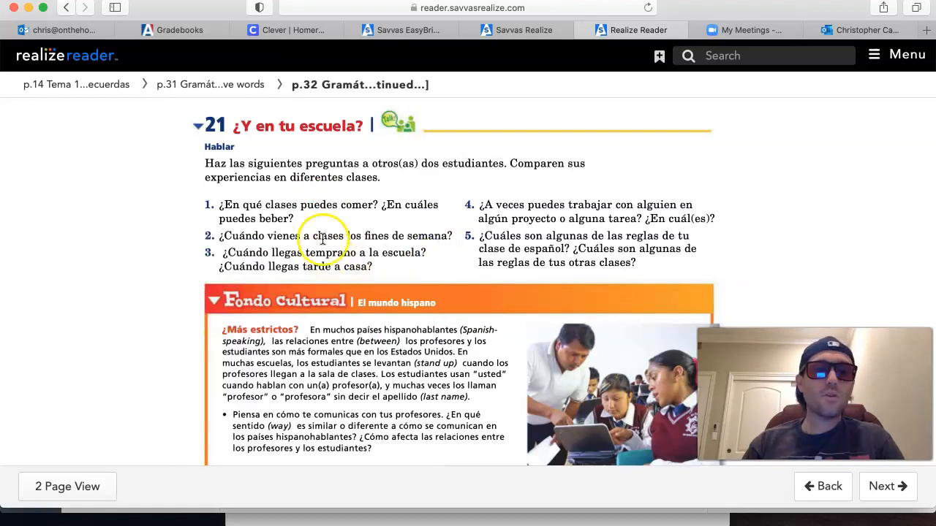